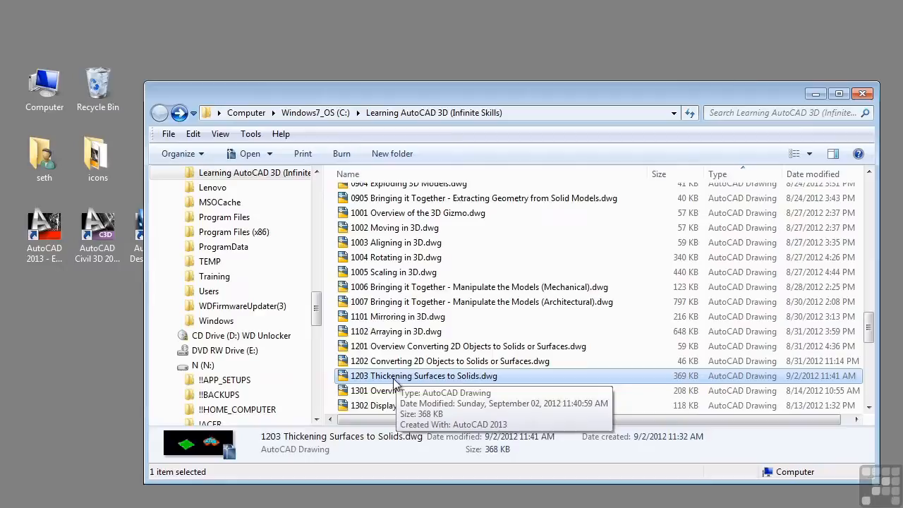
mouse_move(497, 378)
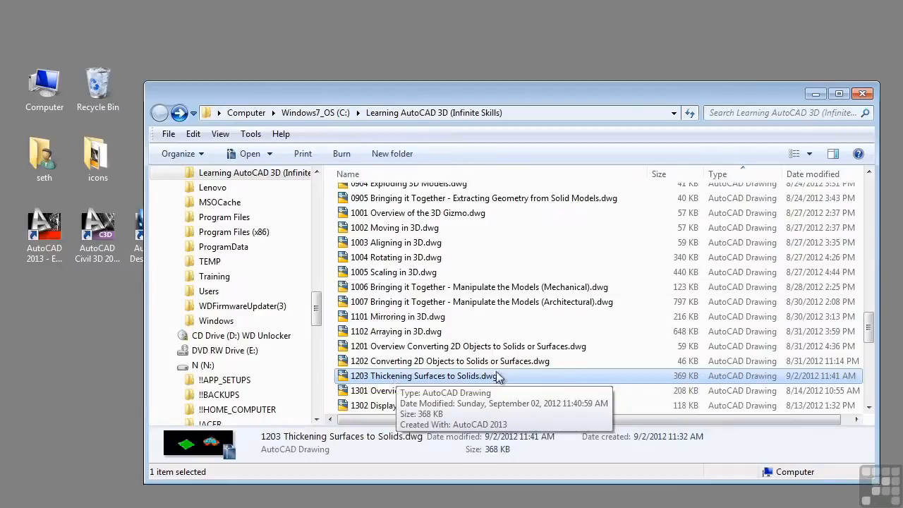
- Open 1203 Thickening Surfaces to Solids.dwg from the Learning AutoCAD 3D folder
double_click(426, 375)
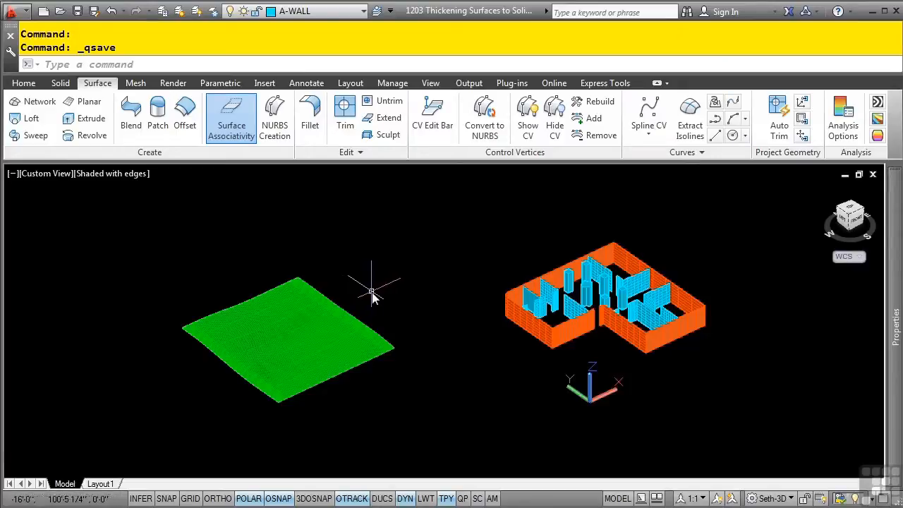
mouse_move(375, 292)
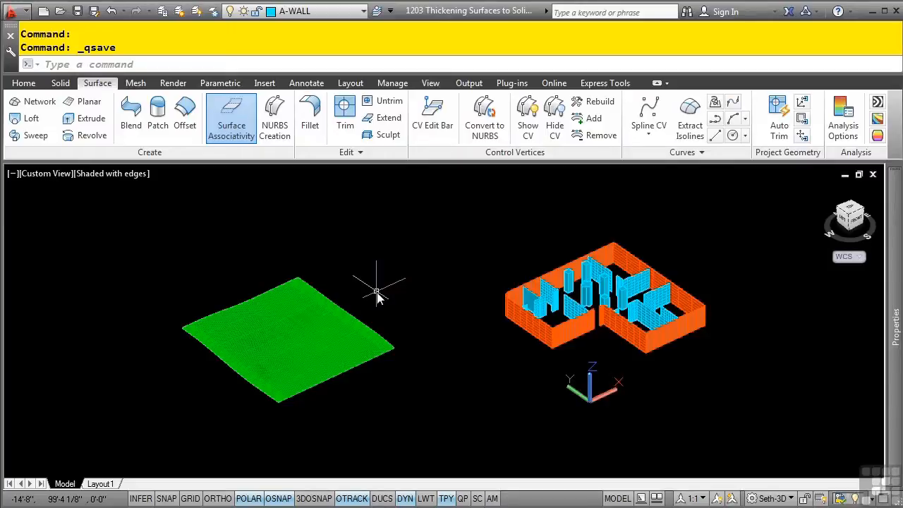
mouse_move(341, 293)
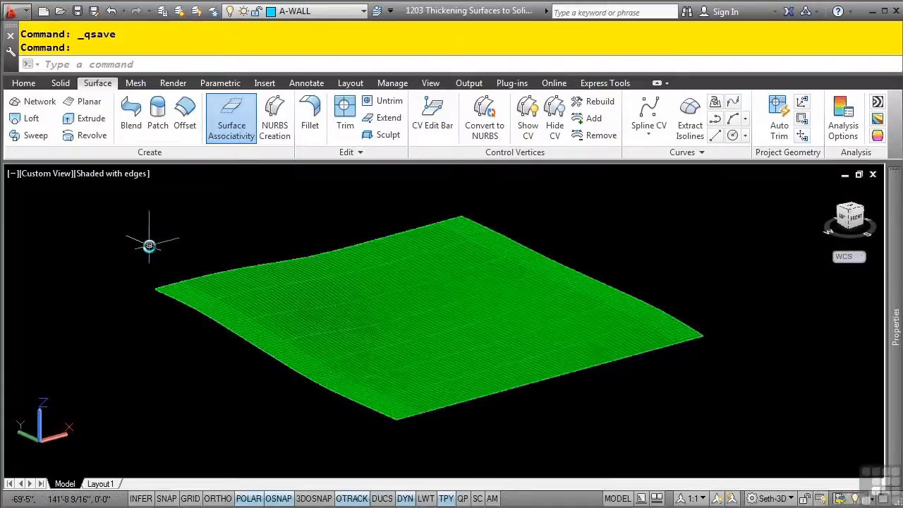
mouse_move(85, 223)
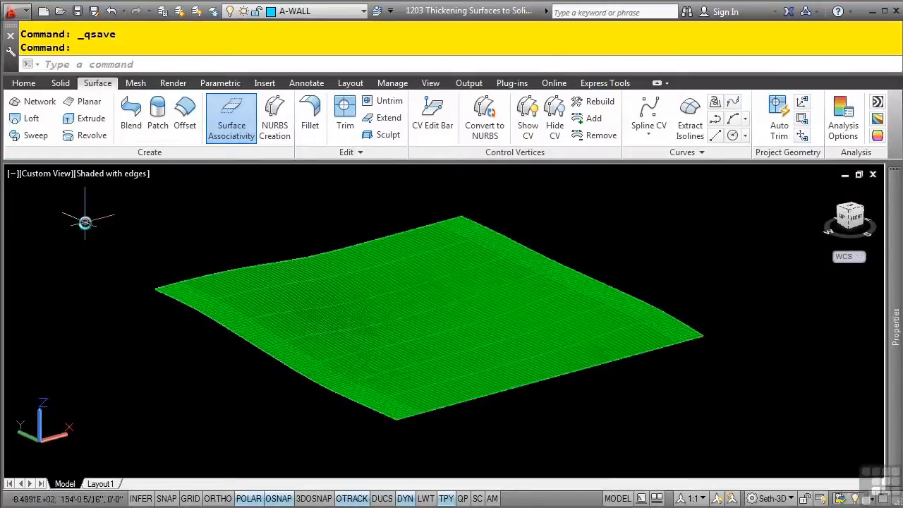
- Thicken the green terrain surface into a solid with a thickness of 1
left_click(23, 82)
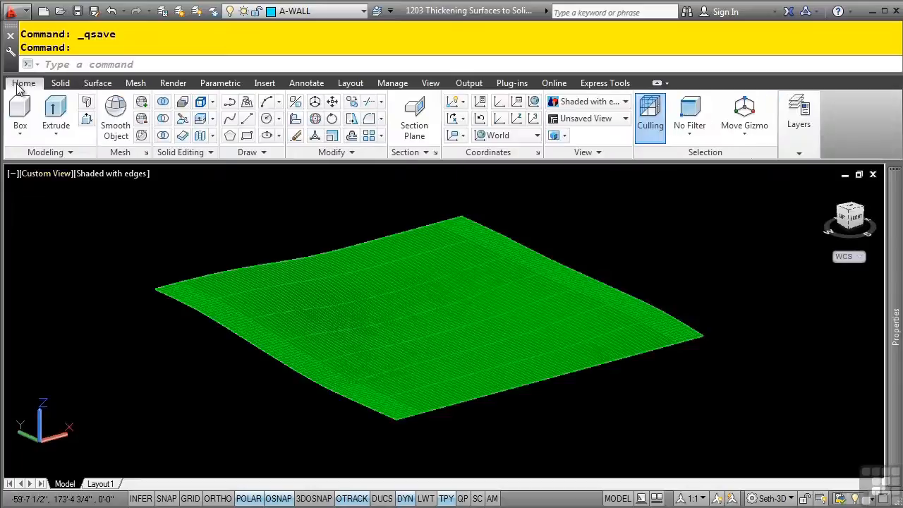
mouse_move(185, 153)
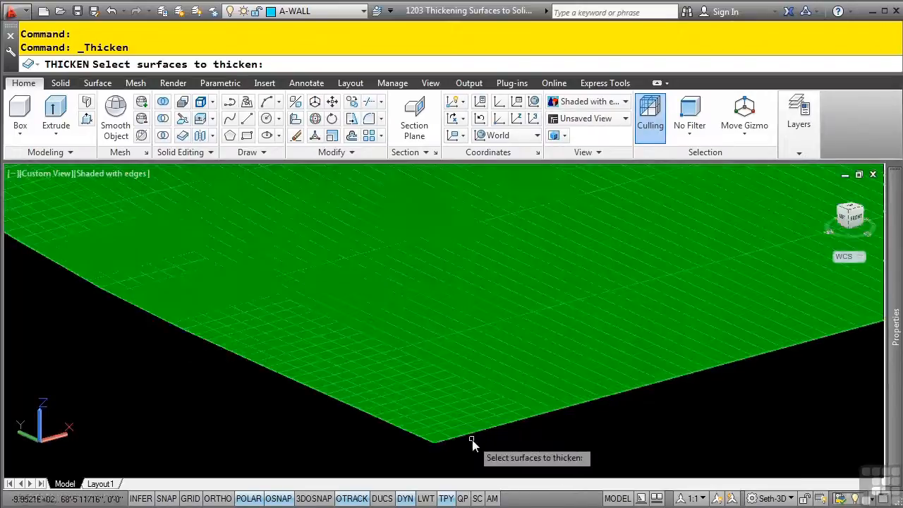
left_click(473, 437)
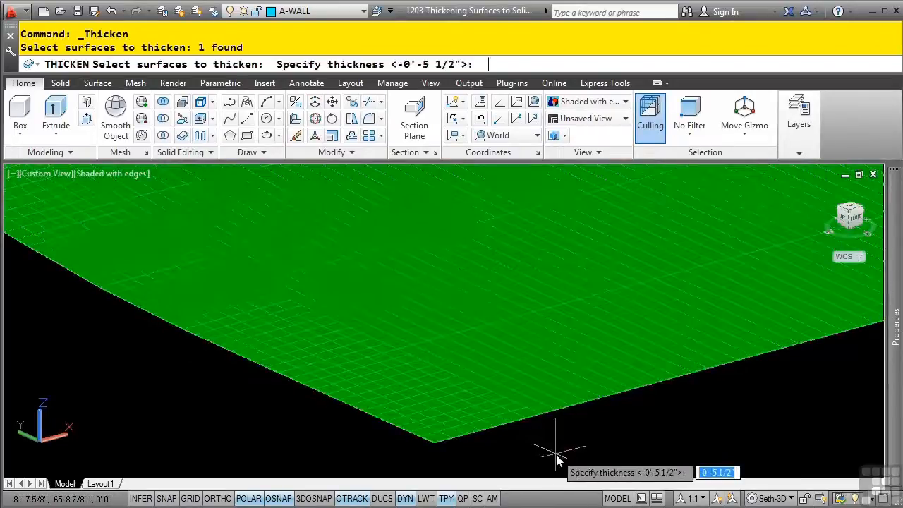
type("1")
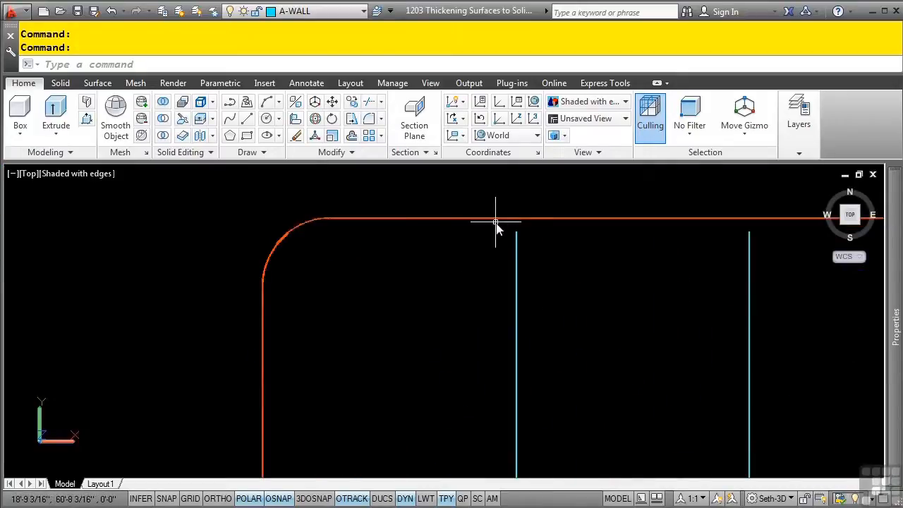
mouse_move(516, 248)
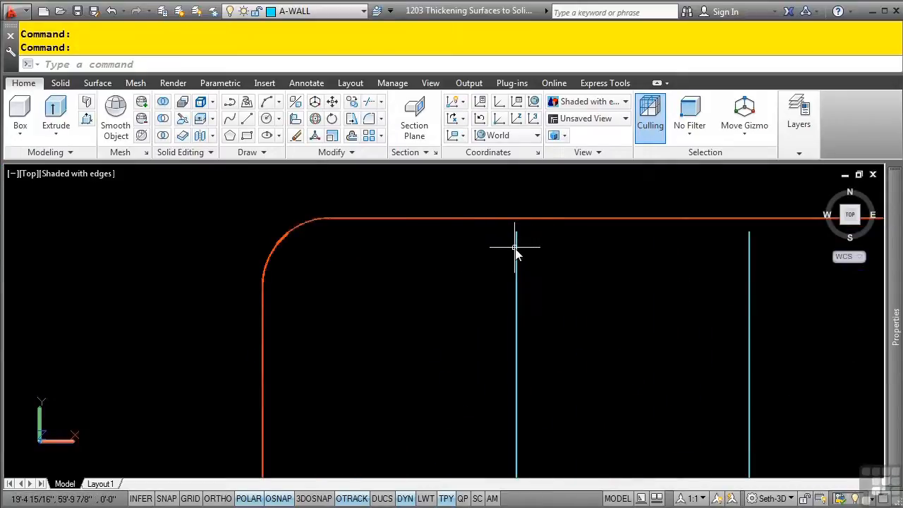
mouse_move(513, 257)
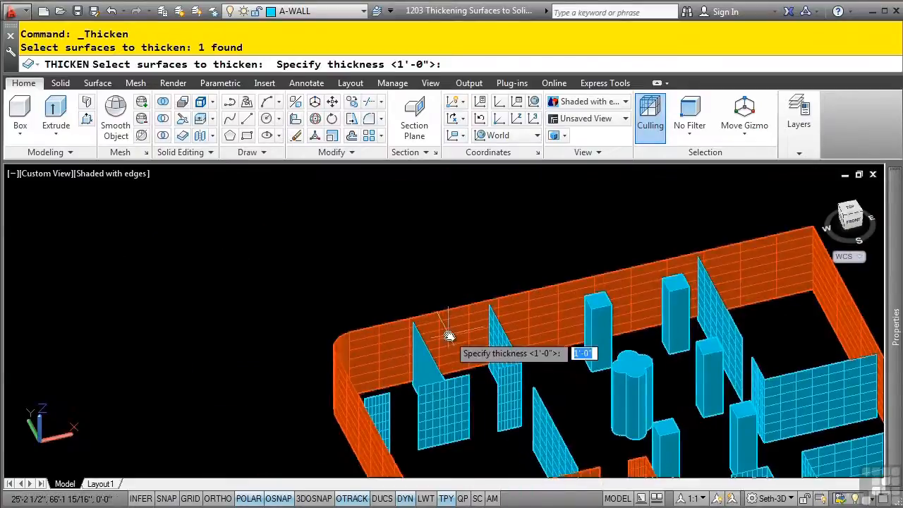
- Give the selected cyan interior wall surface a thickness of -5.5
type("-5.5")
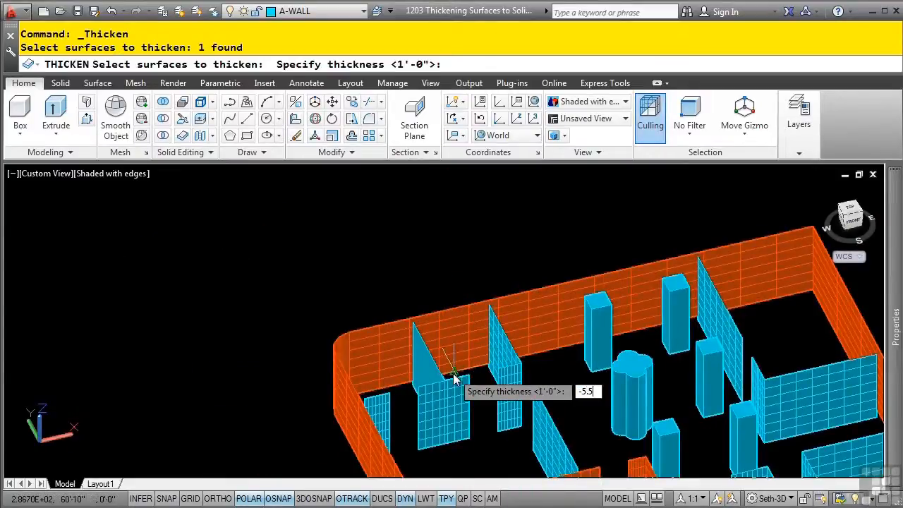
key("Return")
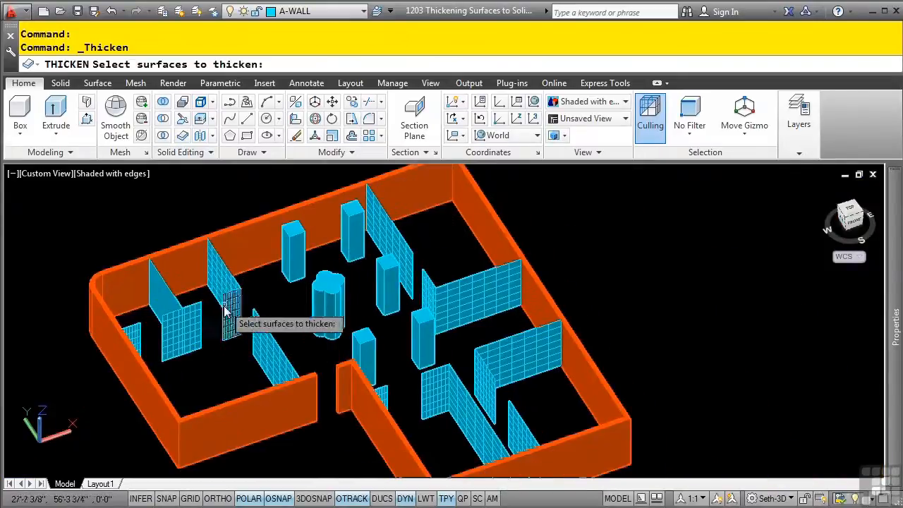
- Select three more cyan interior wall surfaces for thickening
left_click(233, 303)
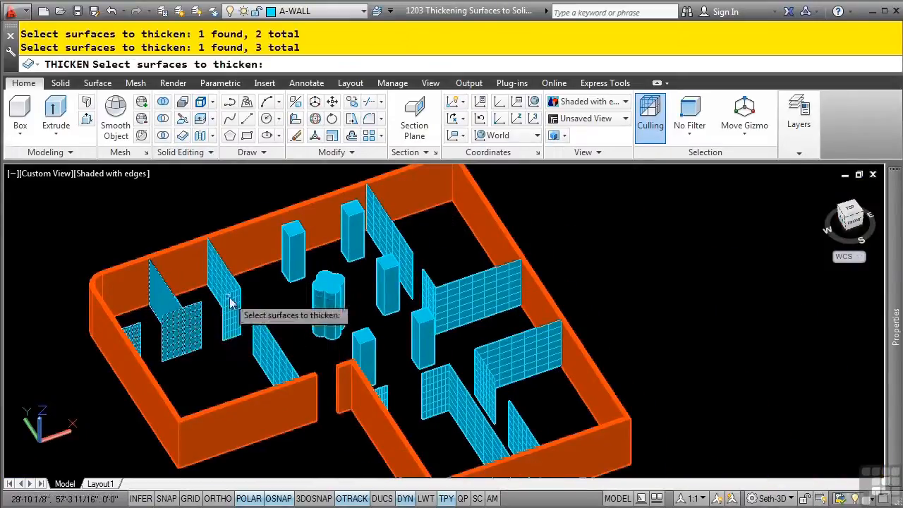
left_click(395, 247)
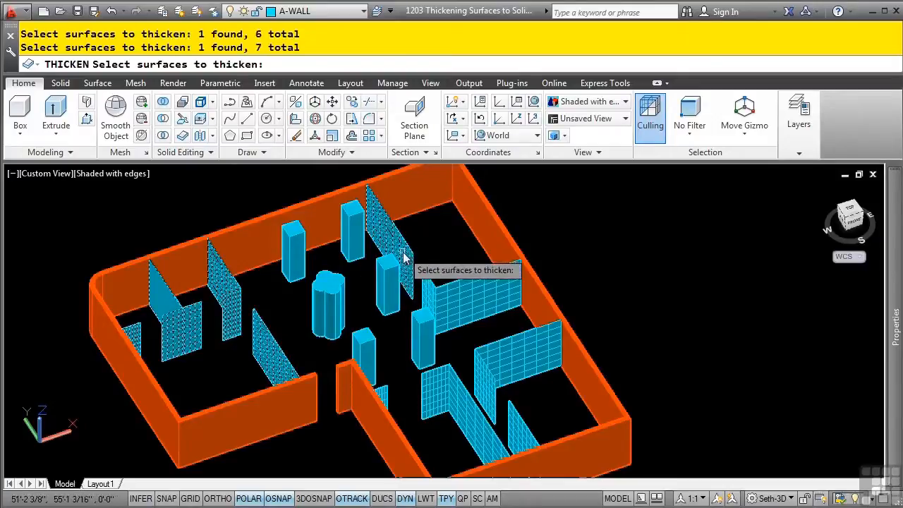
left_click(463, 395)
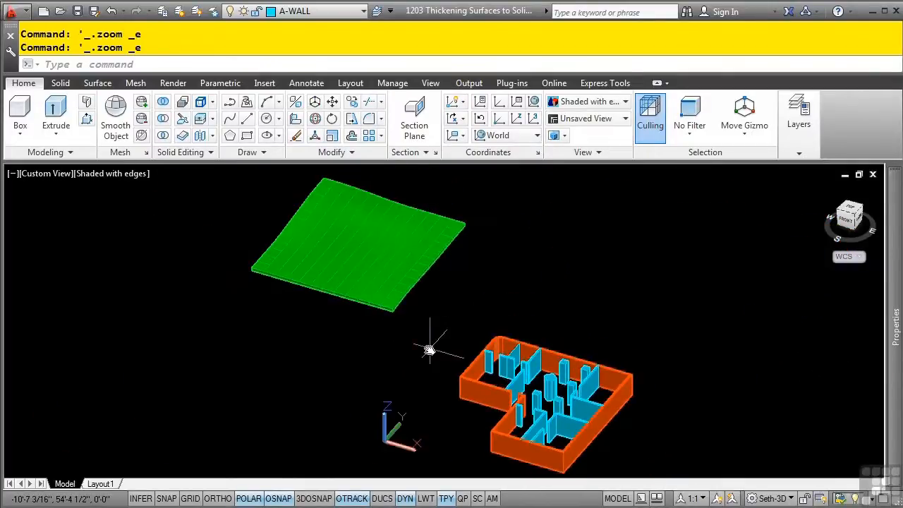
mouse_move(424, 339)
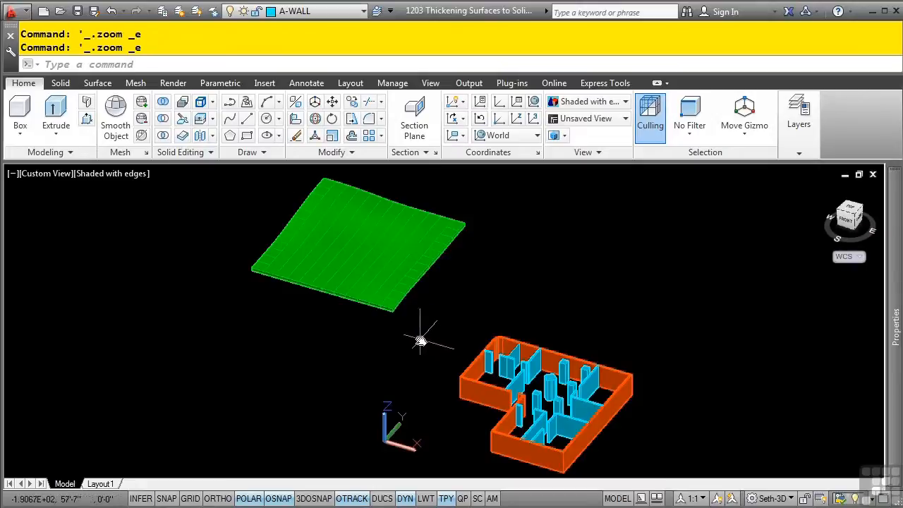